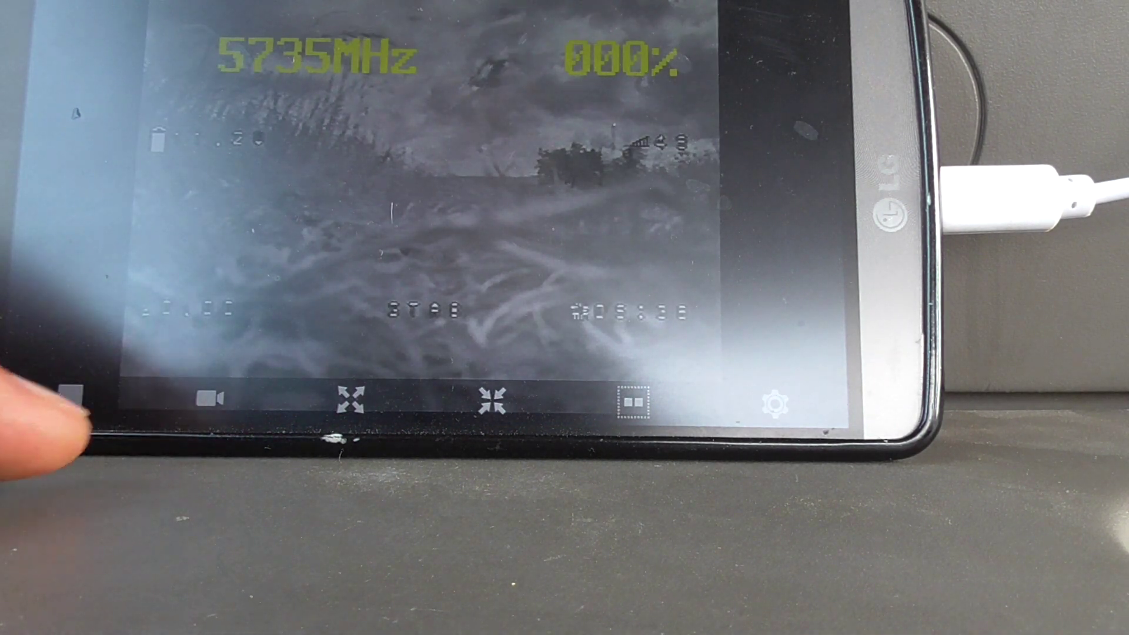
pyautogui.click(212, 398)
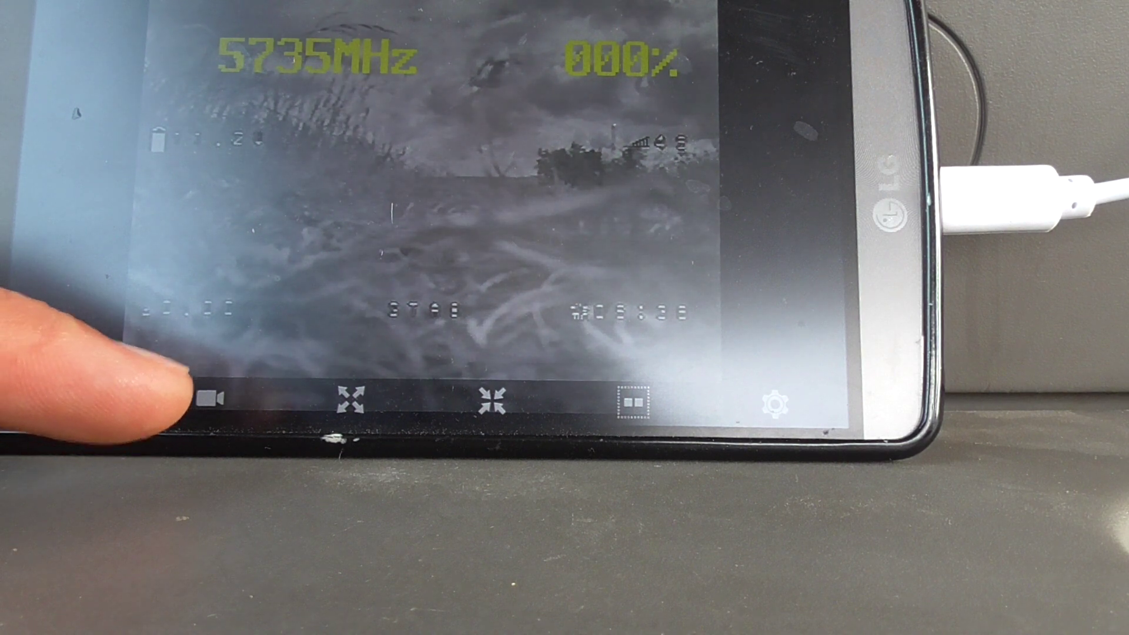